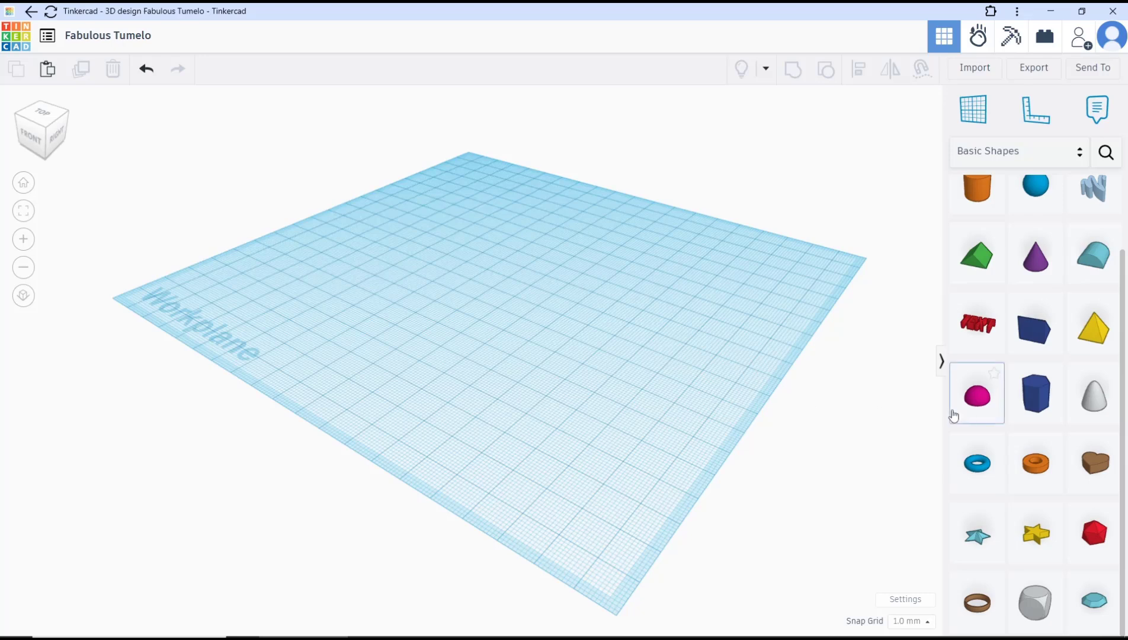
mouse_move(975, 404)
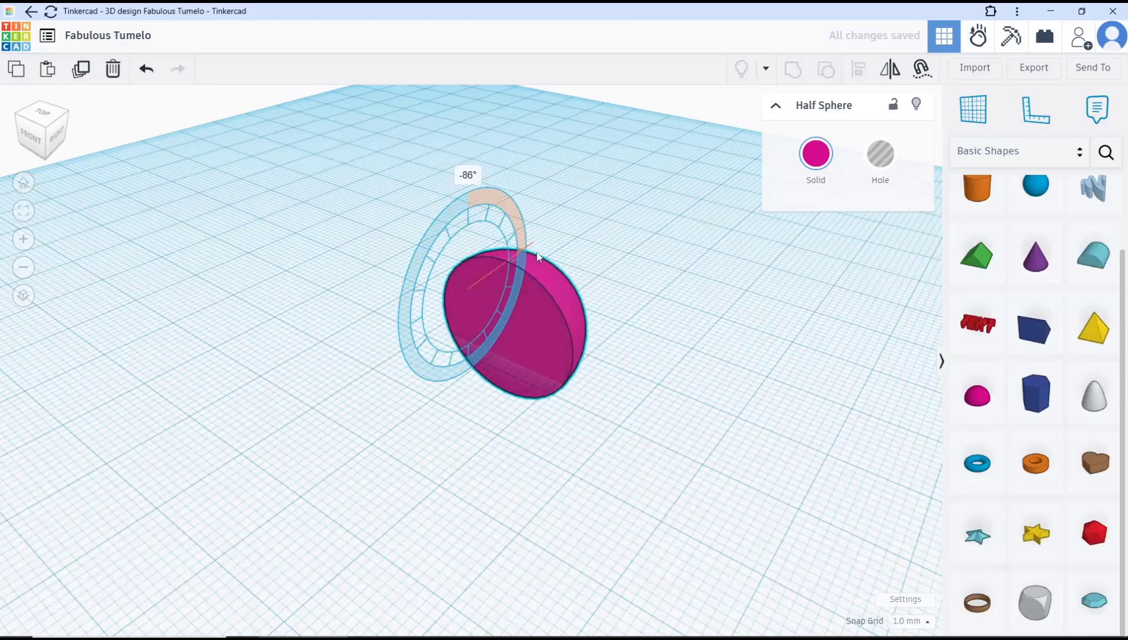
Step: Rotate the half sphere a full half turn so its flat face opens upward as a bowl
drag(535, 257, 461, 396)
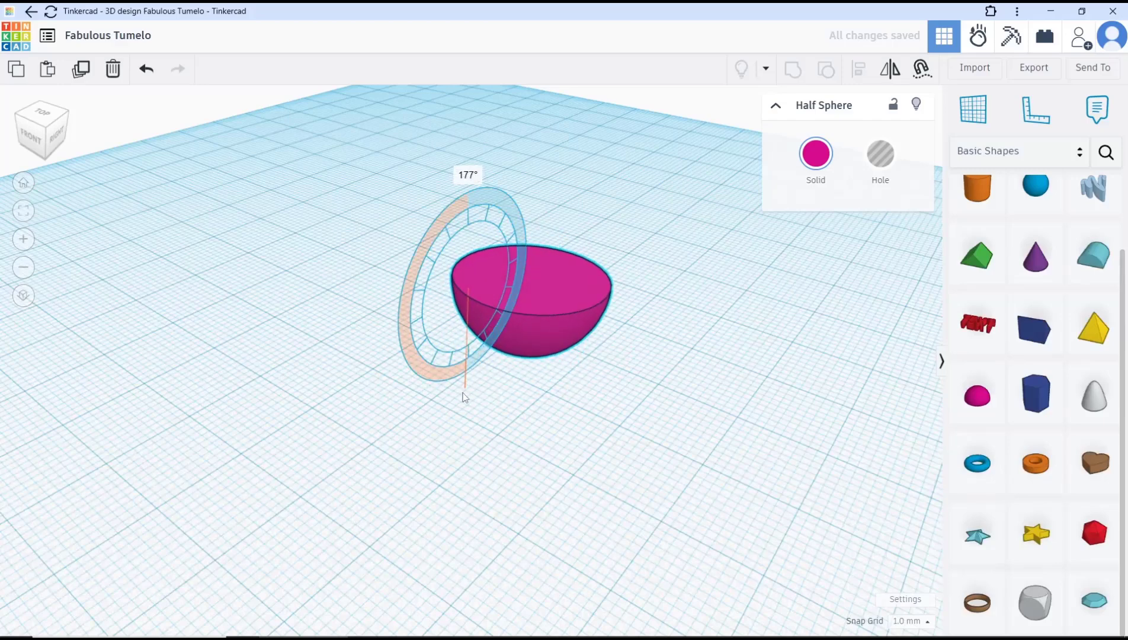
drag(465, 397, 475, 398)
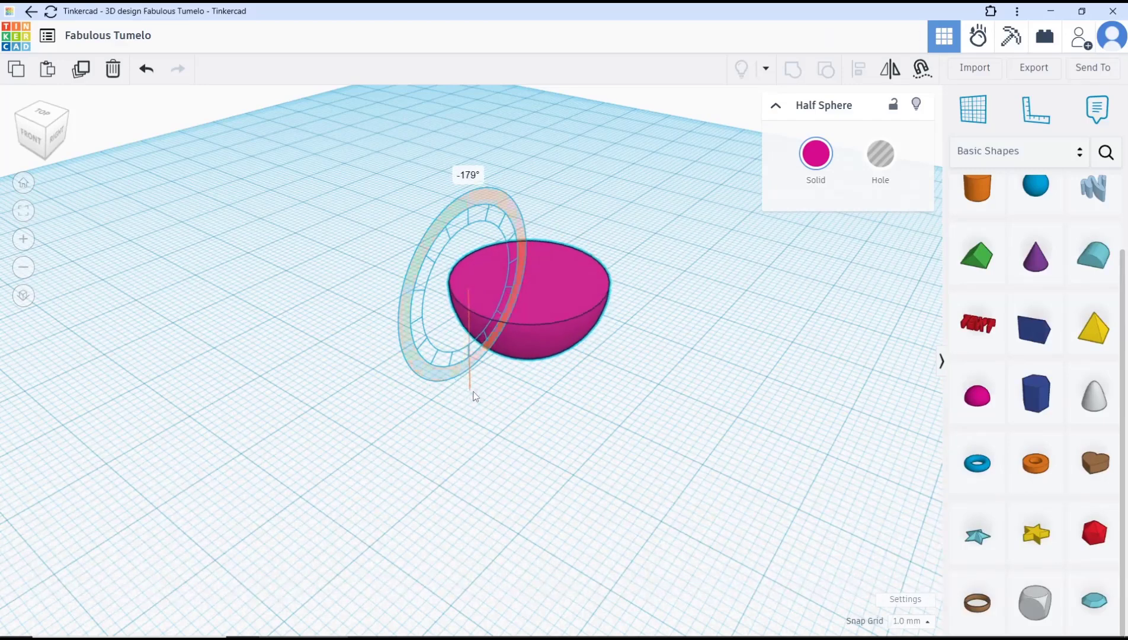
drag(474, 396, 452, 401)
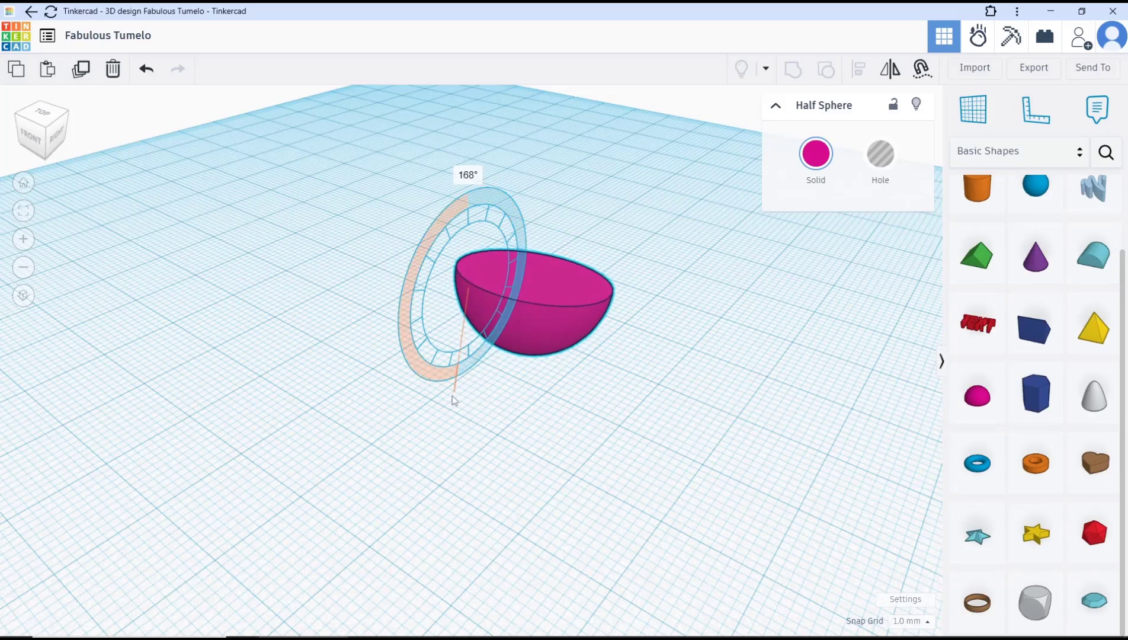
drag(452, 401, 468, 394)
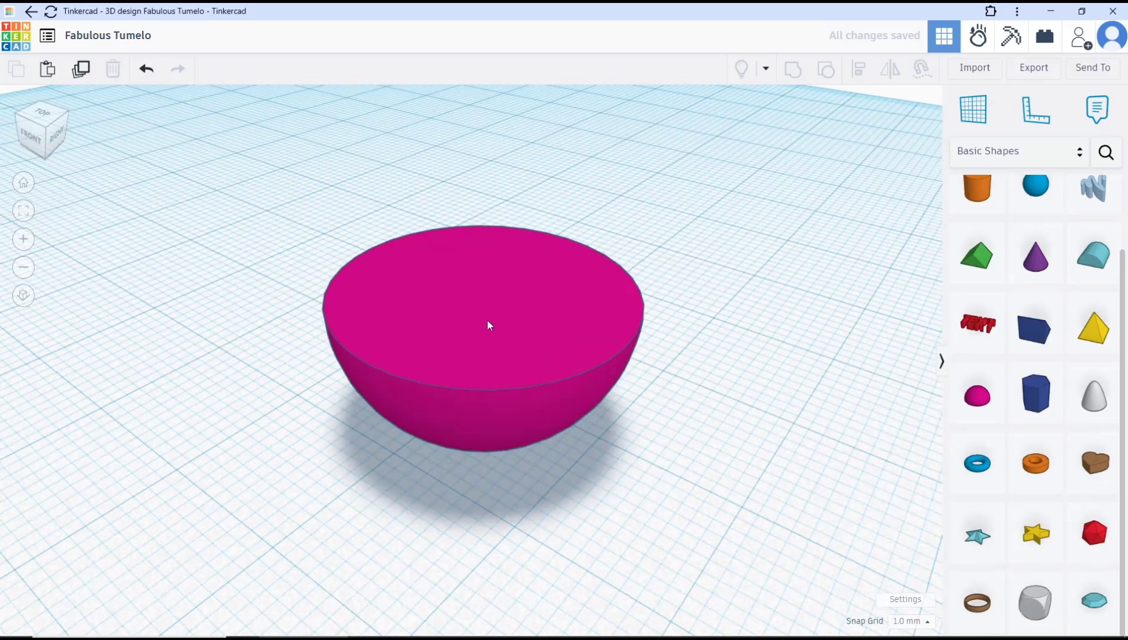
Step: Size the hole half sphere inside the pink bowl to 19 by 19
click(490, 326)
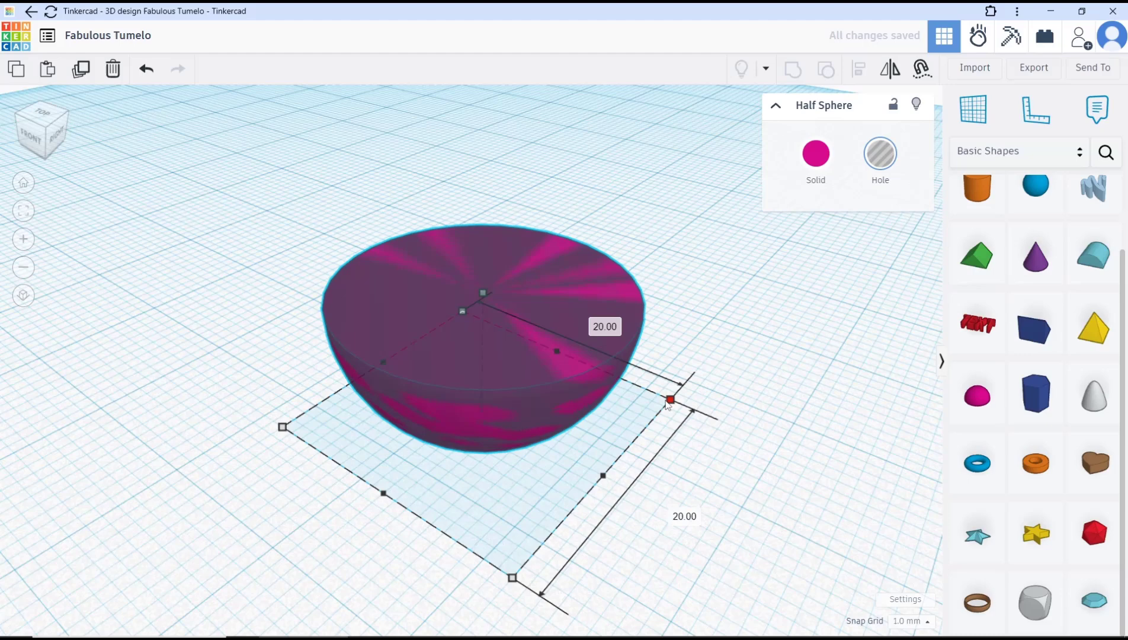
drag(670, 399, 633, 402)
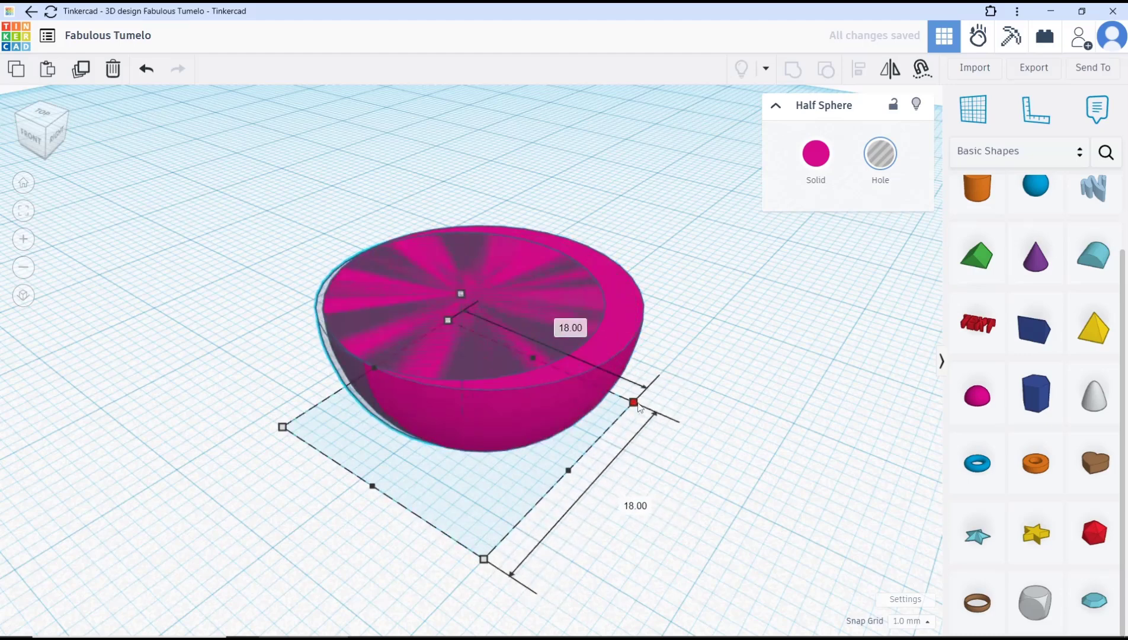
drag(633, 402, 650, 401)
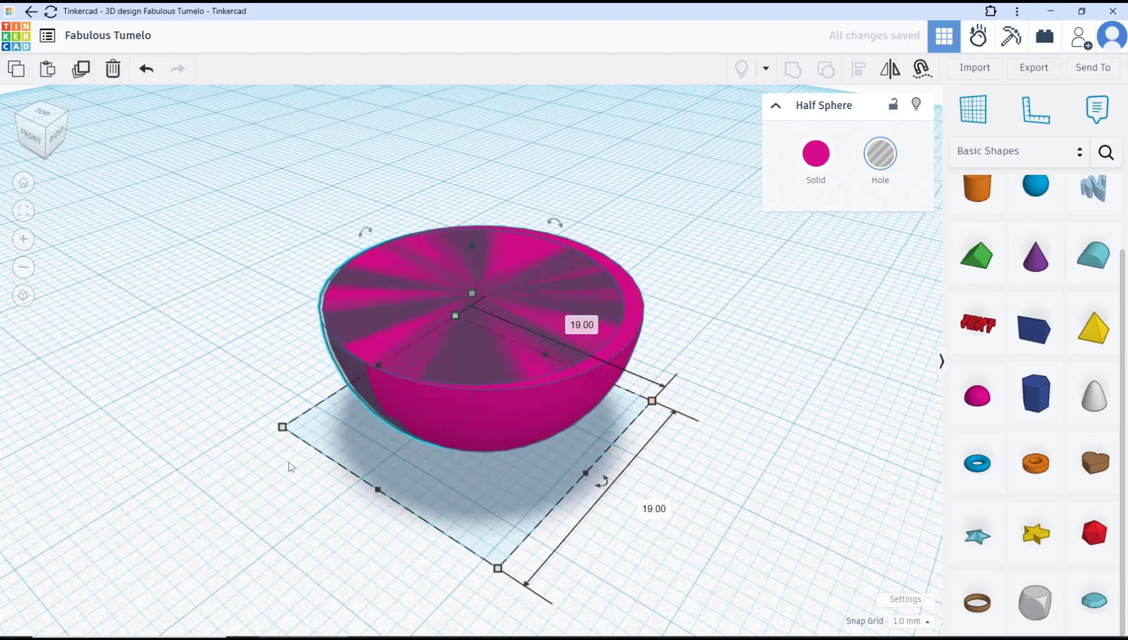
drag(281, 427, 301, 427)
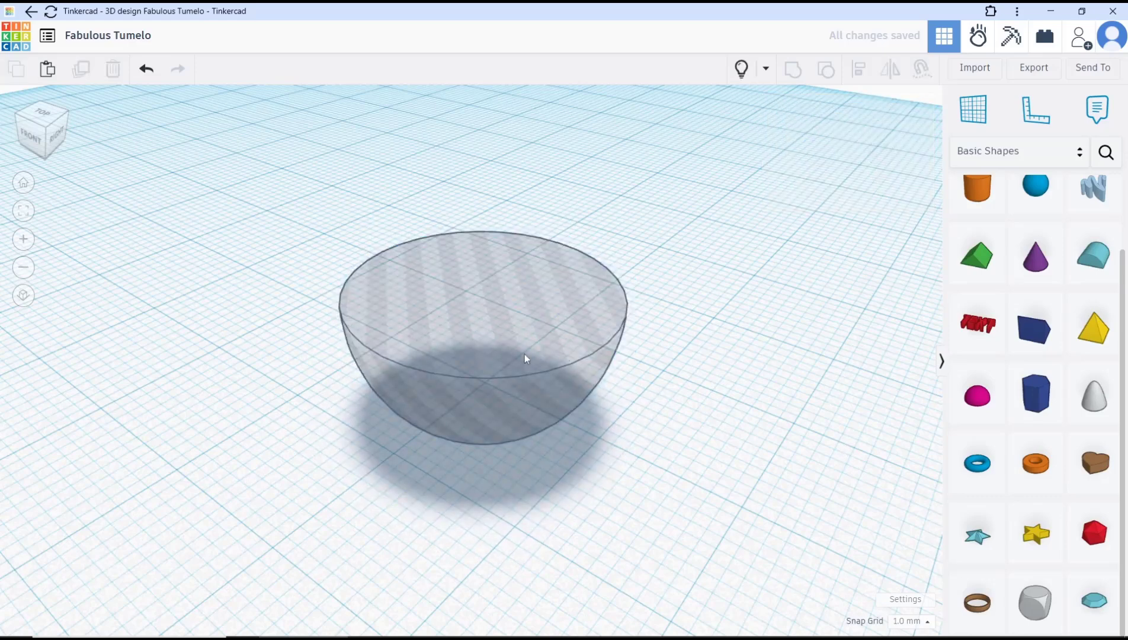
Step: Select the hole half sphere and pick up a ruler to place beside it
click(524, 374)
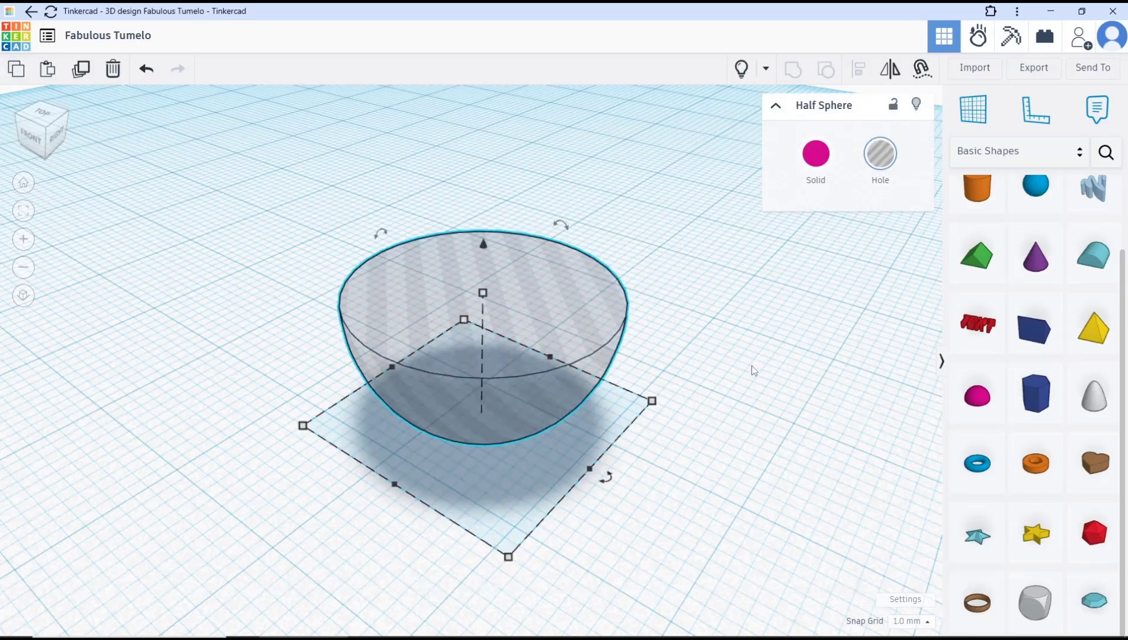
click(1036, 109)
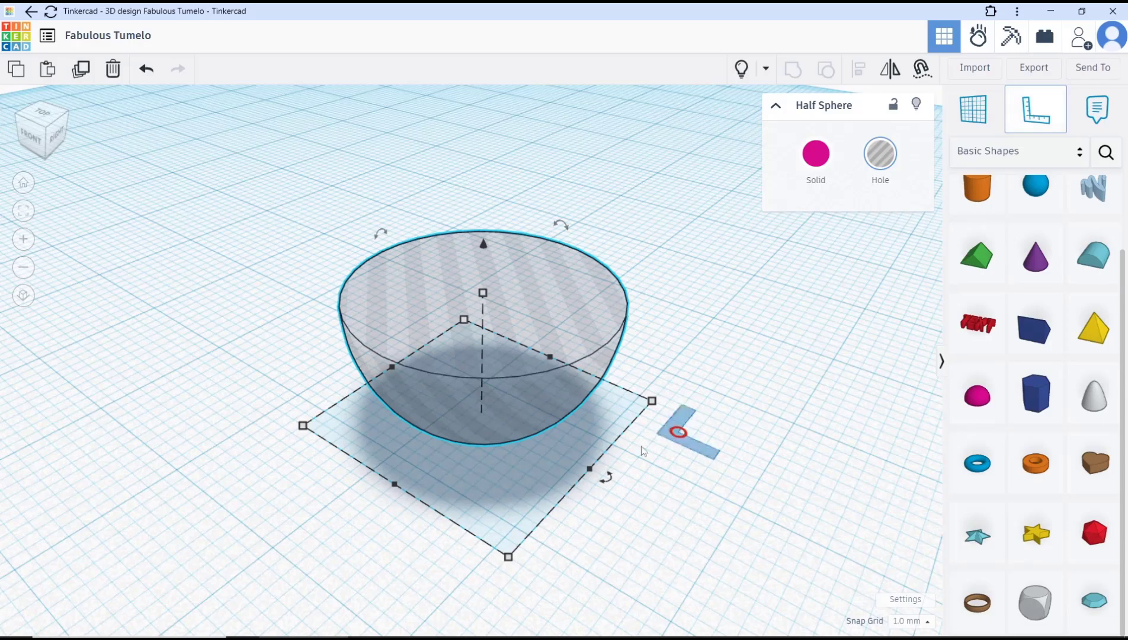